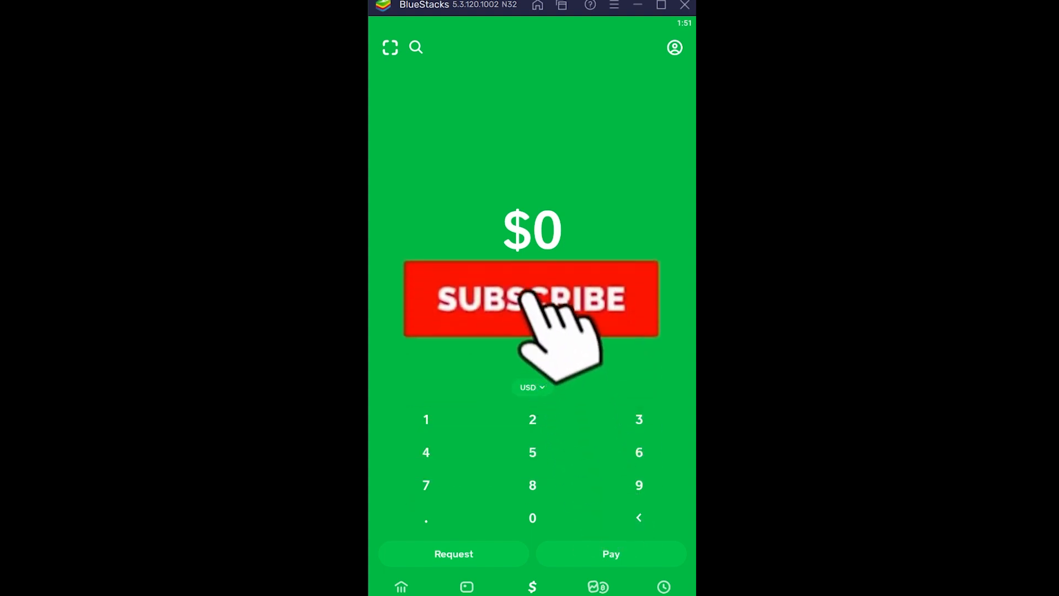
Step: Go to Banking and choose to link a bank, reaching the empty debit card form
click(531, 300)
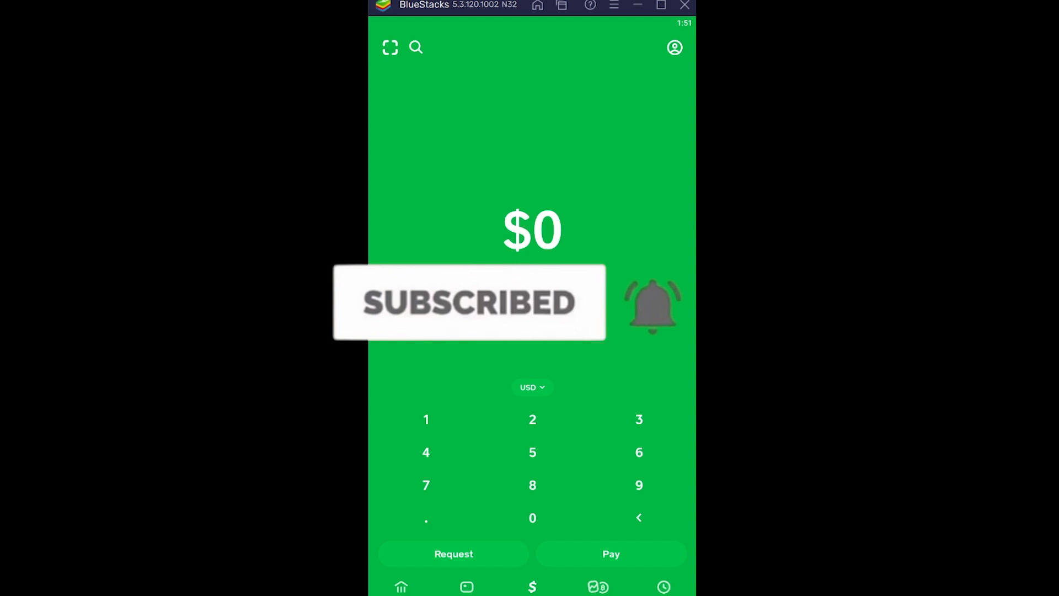
click(403, 586)
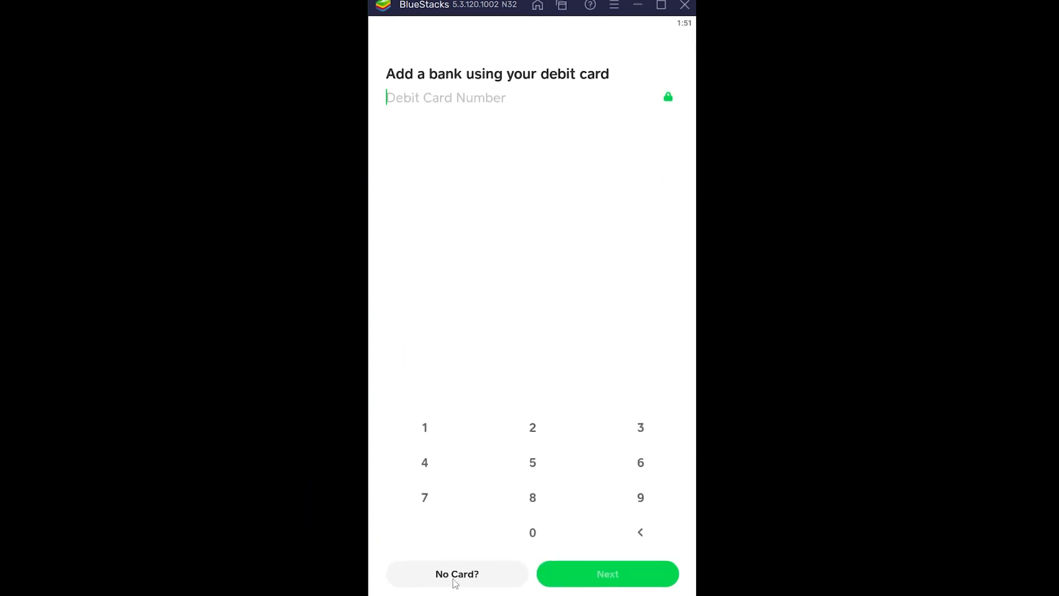
Step: Choose 'No Card?' to link a bank through Plaid instead of a debit card
click(457, 574)
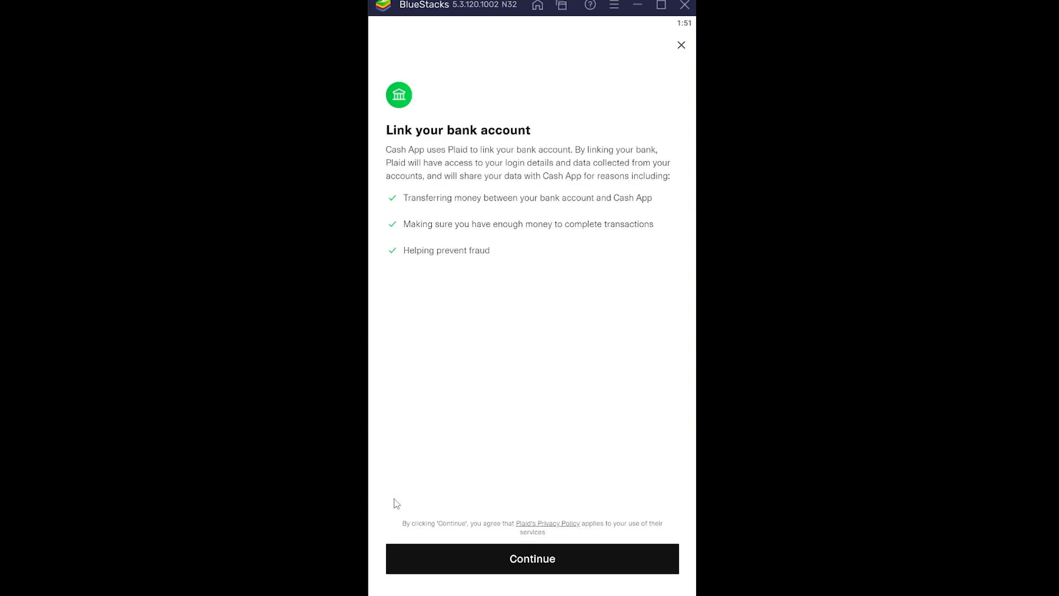
mouse_move(509, 543)
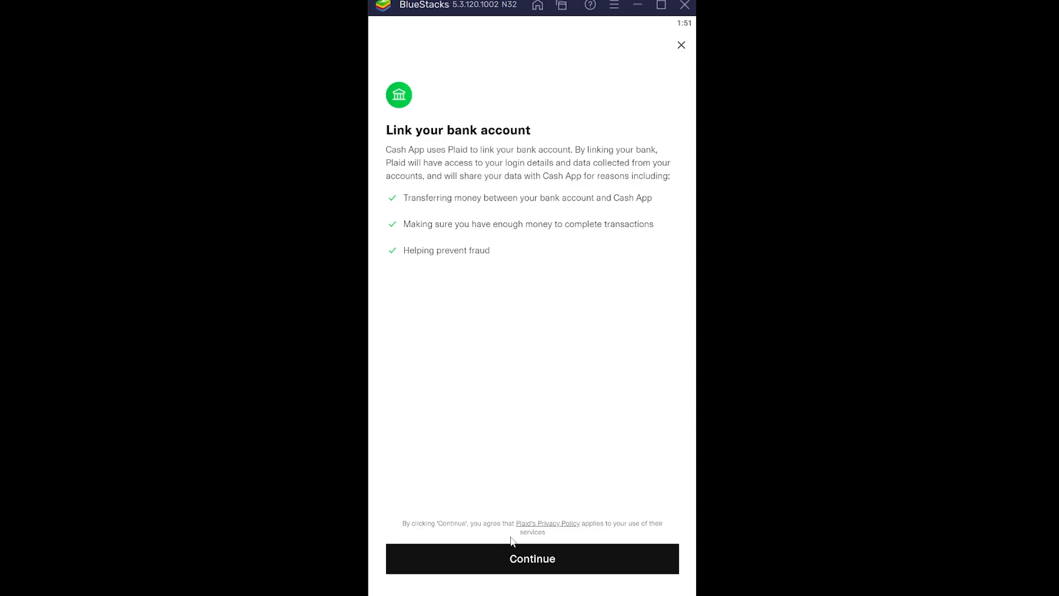
Step: Accept Plaid's terms with Continue and select Bank of America from the bank list
click(532, 558)
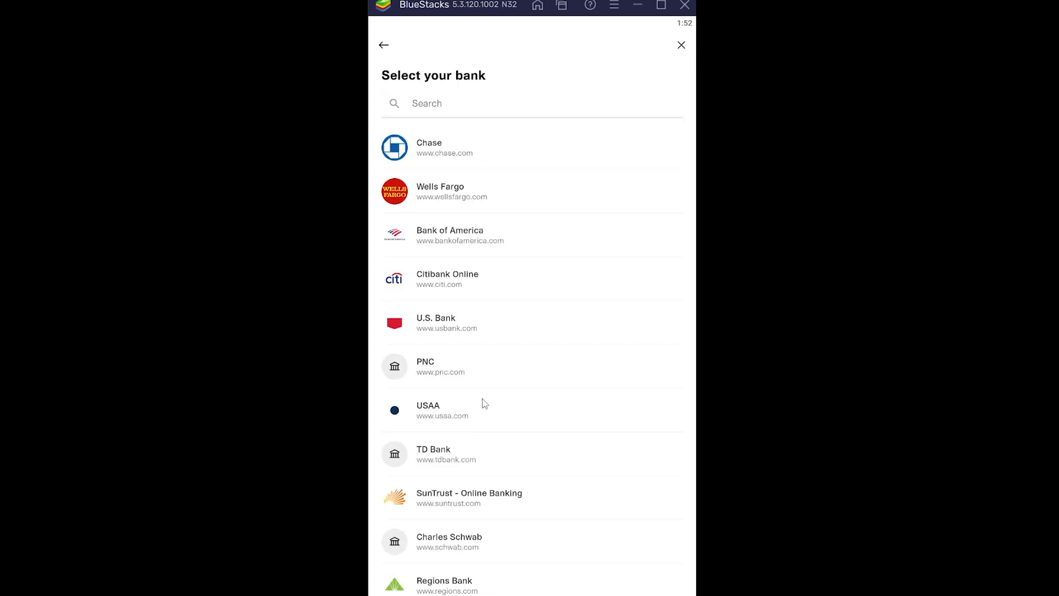
mouse_move(488, 567)
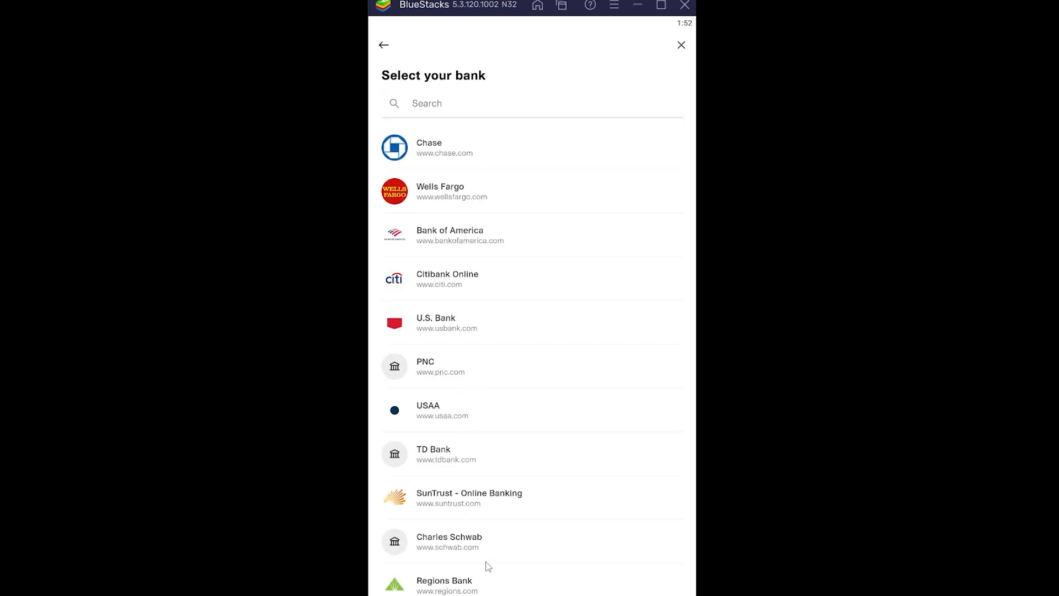
scroll(down, 3)
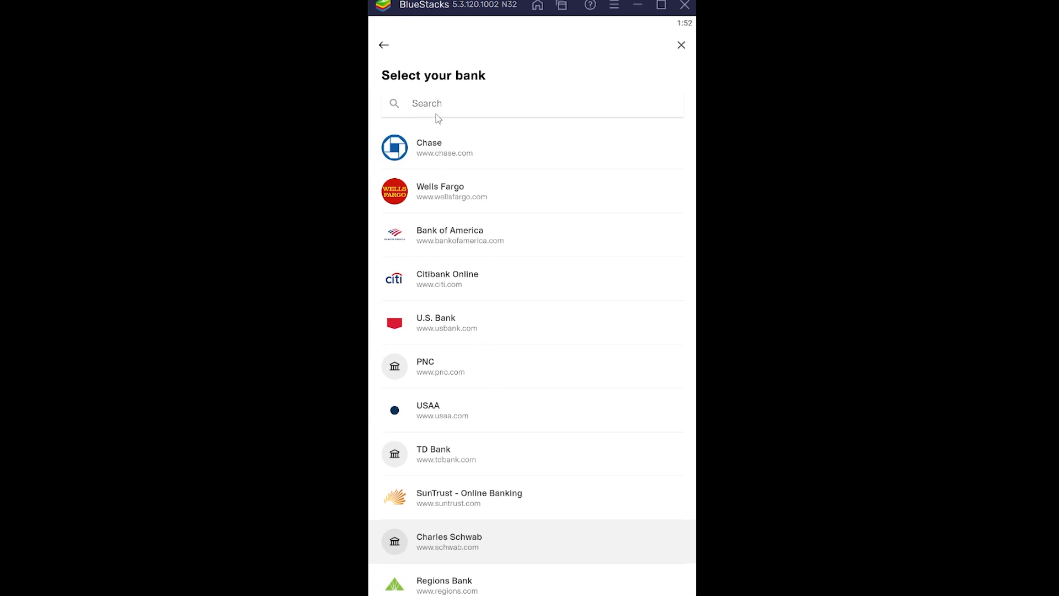
mouse_move(437, 113)
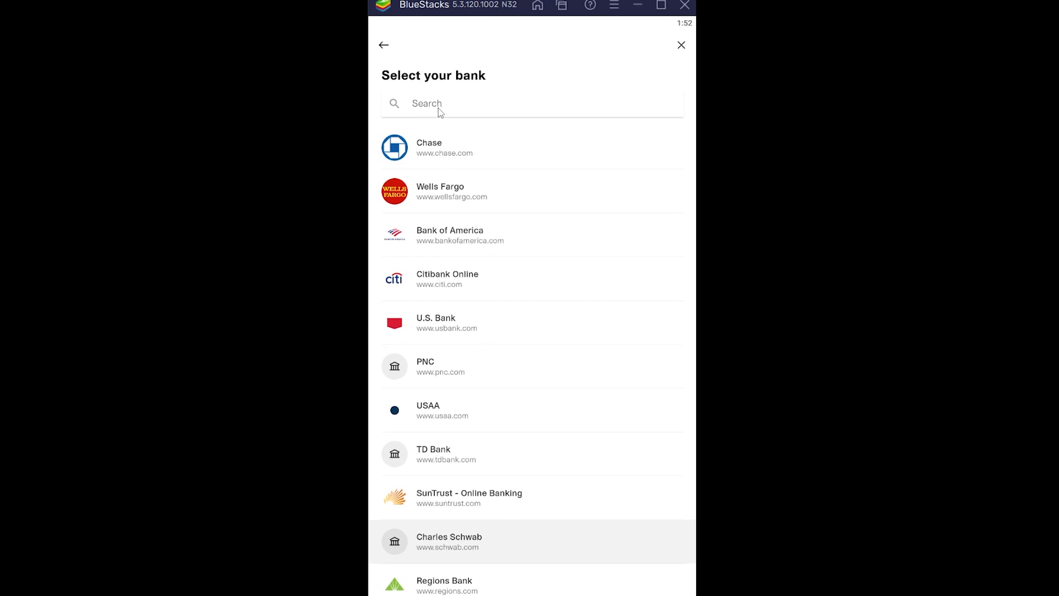
mouse_move(495, 235)
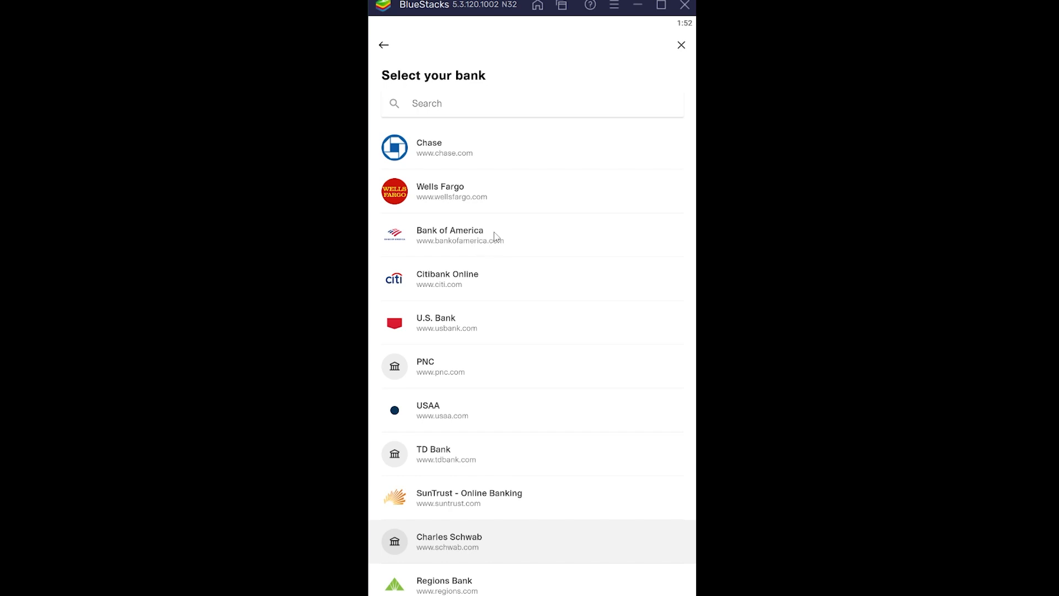
click(450, 235)
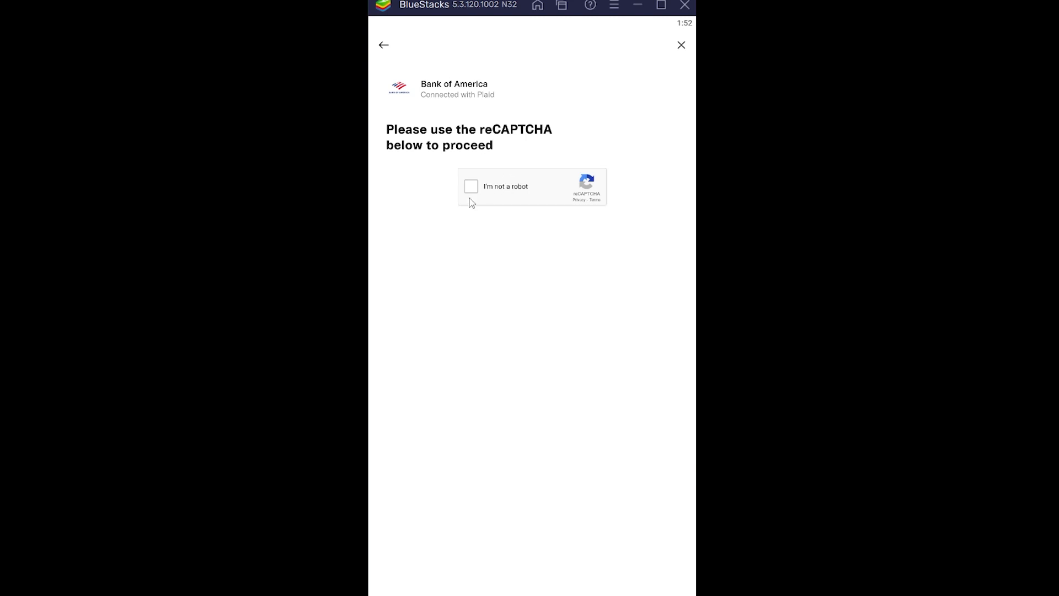
Step: Confirm 'I'm not a robot' on the reCAPTCHA to reach the Bank of America credentials form
click(470, 185)
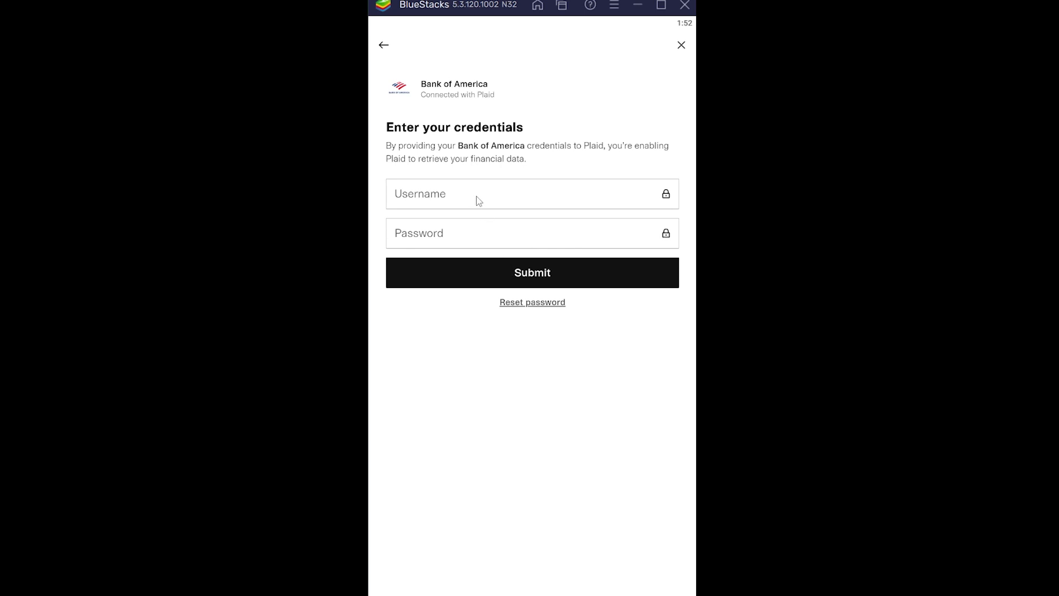
mouse_move(407, 113)
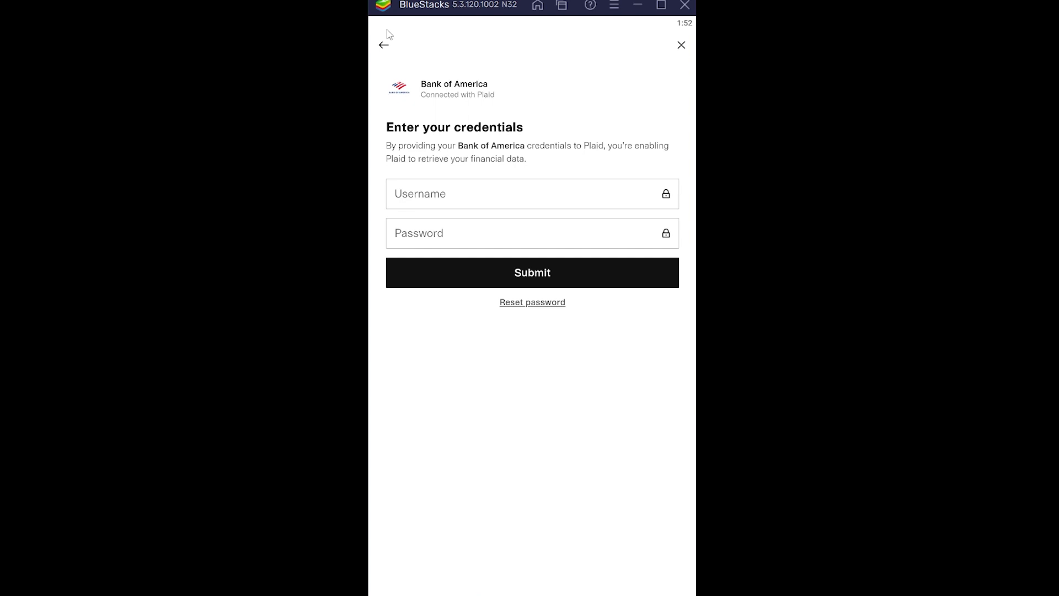
mouse_move(379, 52)
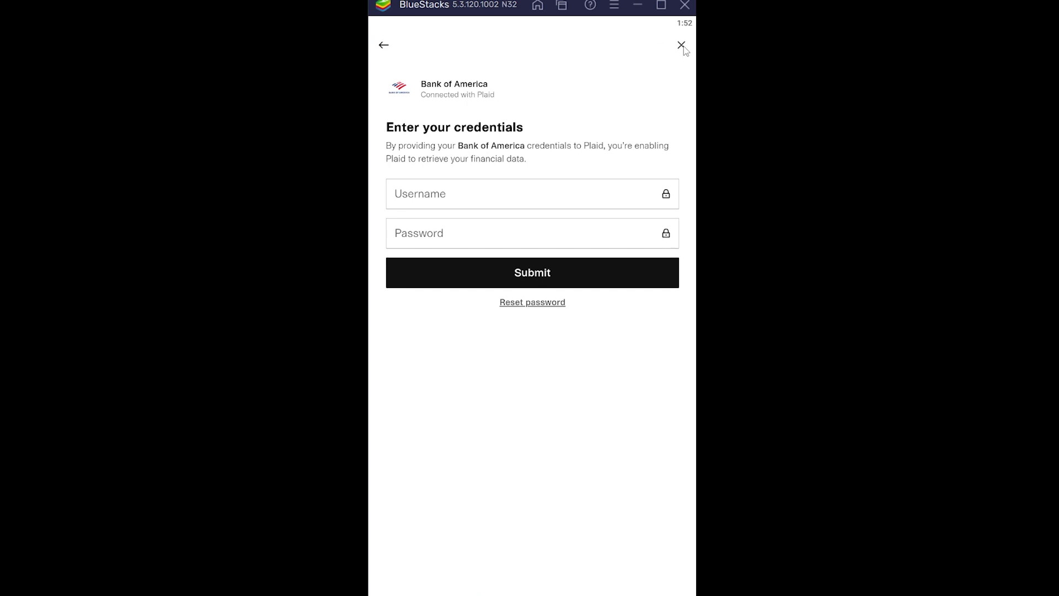
Step: Leave the empty credentials form via the X, bringing up the exit confirmation
click(679, 45)
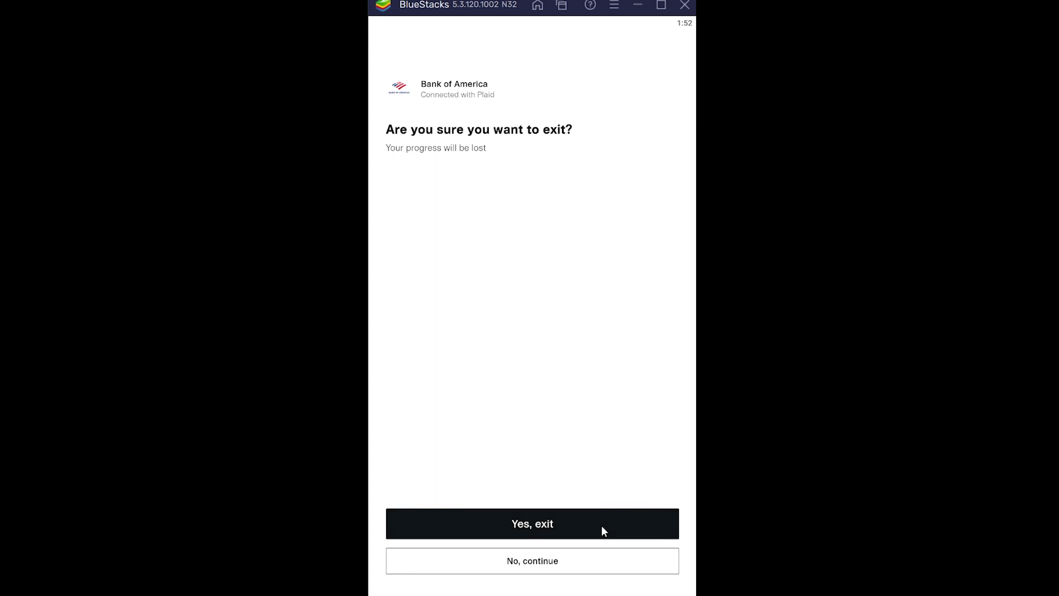
Step: Confirm 'Yes, exit' to return to the Banking screen with the bank unlinked
click(531, 523)
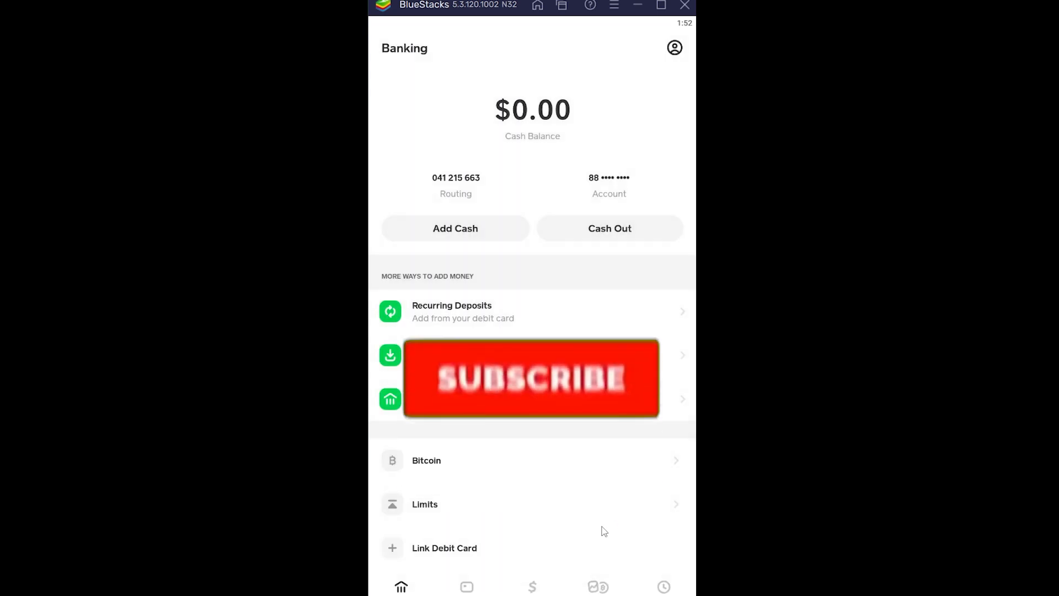